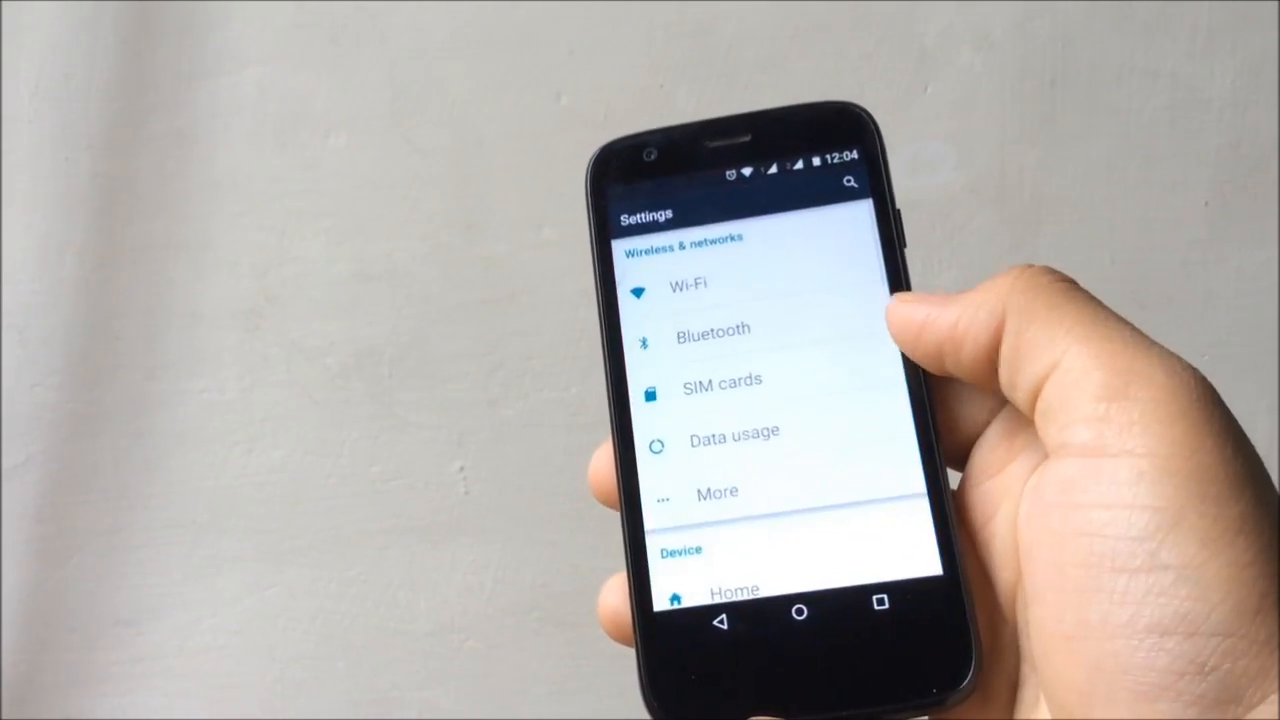
Step: Pick Nova Launcher under Settings > Home as the default launcher and open its settings
click(734, 590)
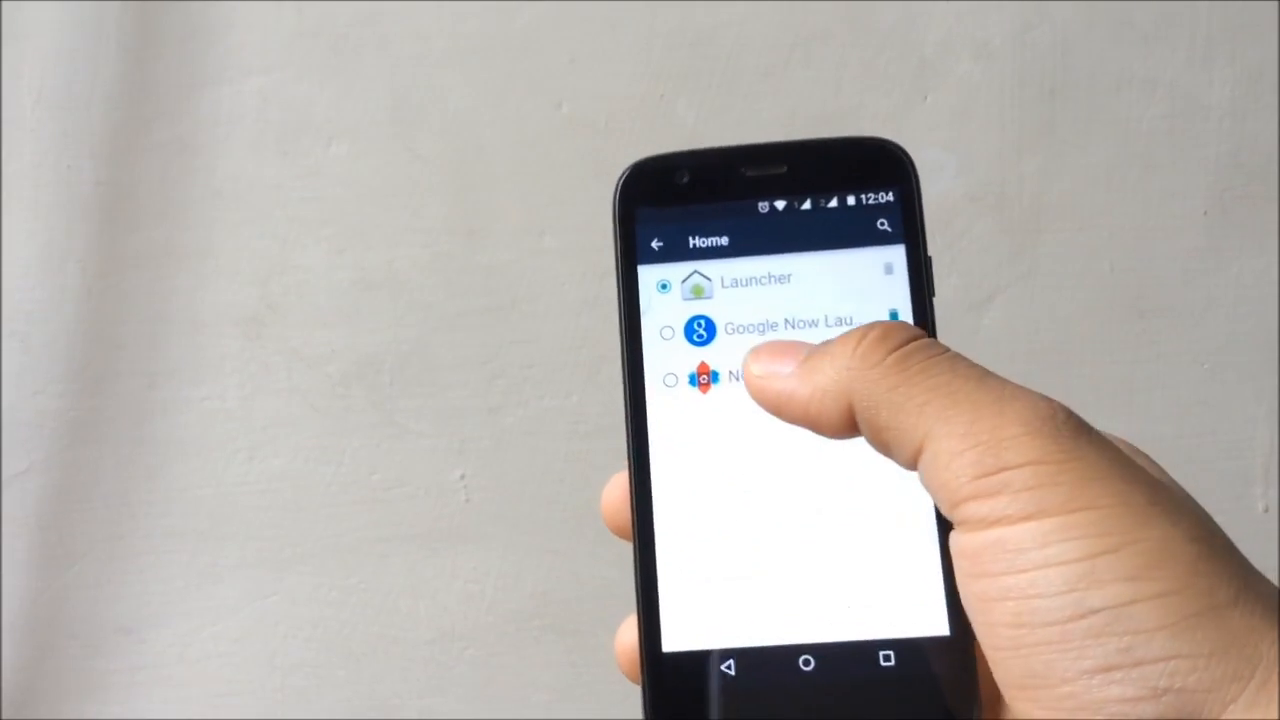
click(725, 378)
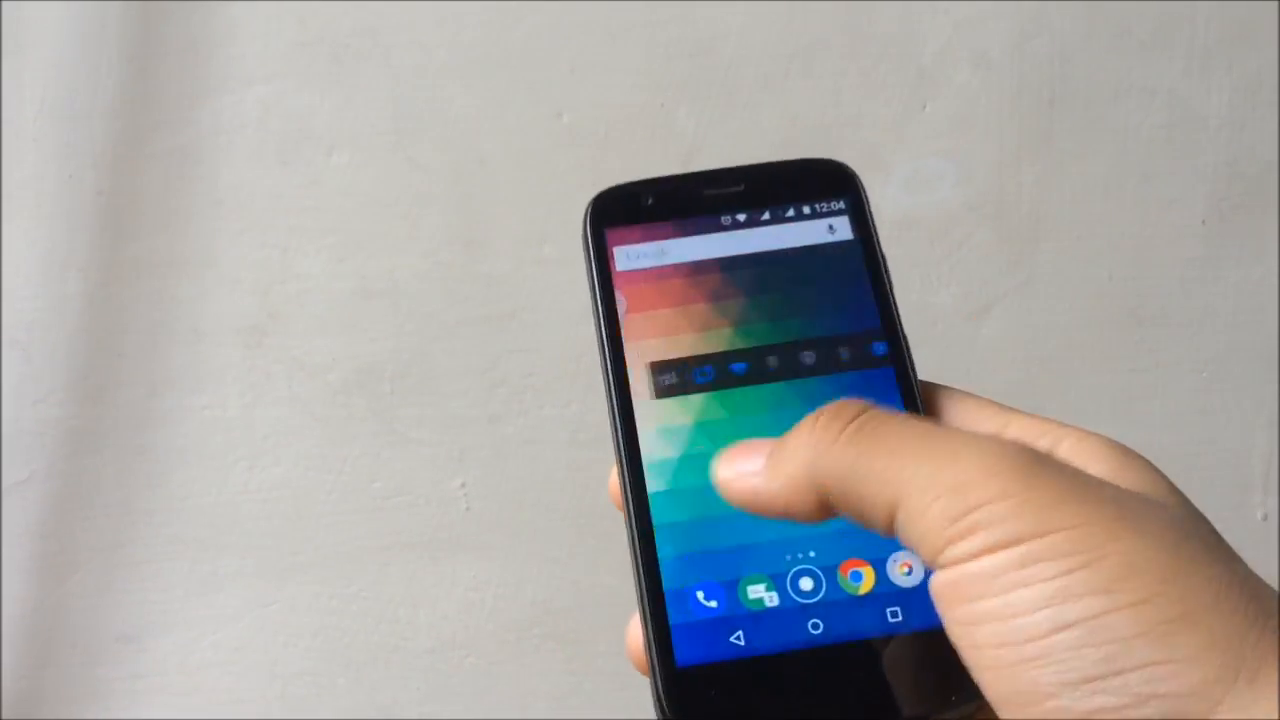
click(789, 585)
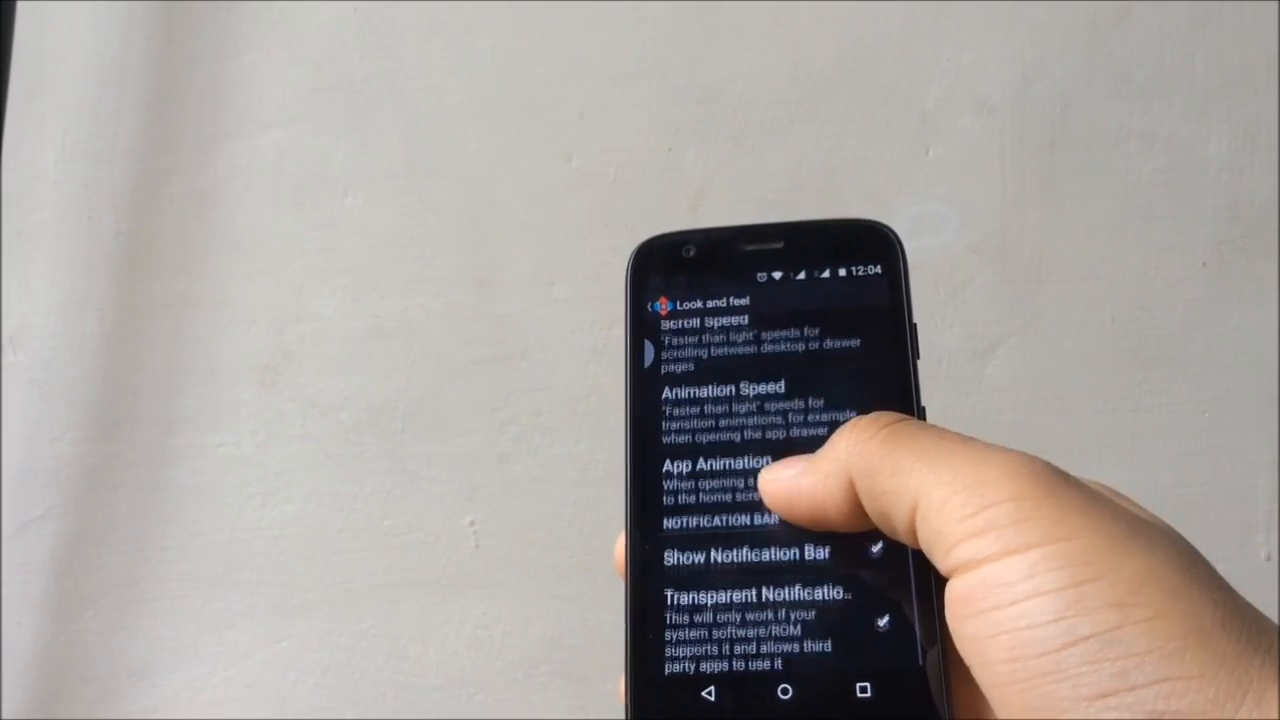
Step: Set Nova's Scroll Speed and Animation Speed to Faster than light
click(715, 462)
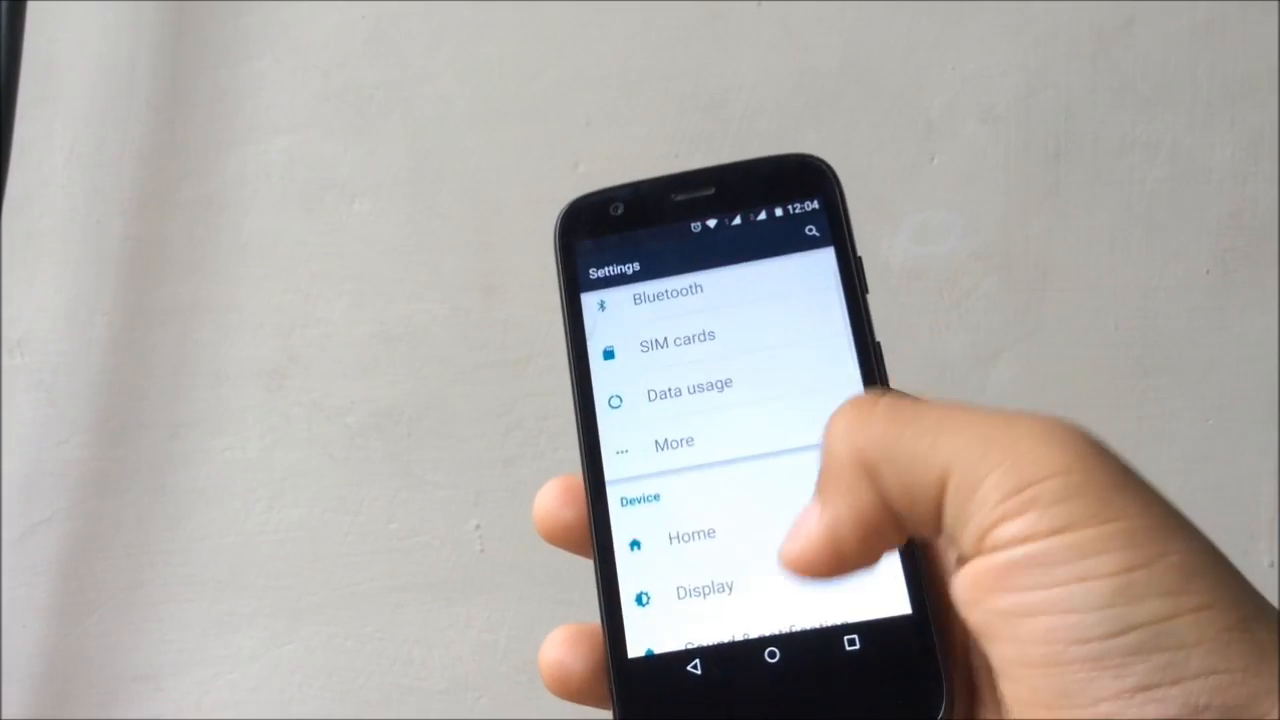
Step: Set Window and Transition animation scales to Animation off in Developer options
scroll(down, 3)
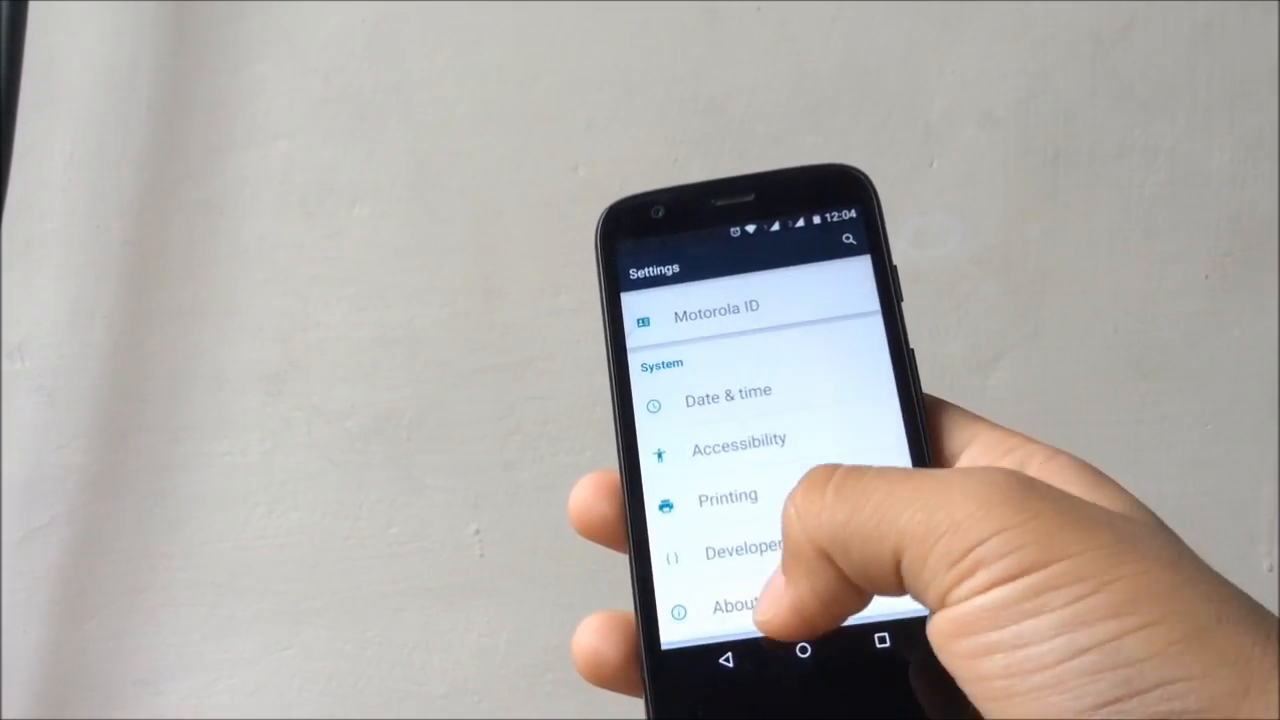
click(738, 605)
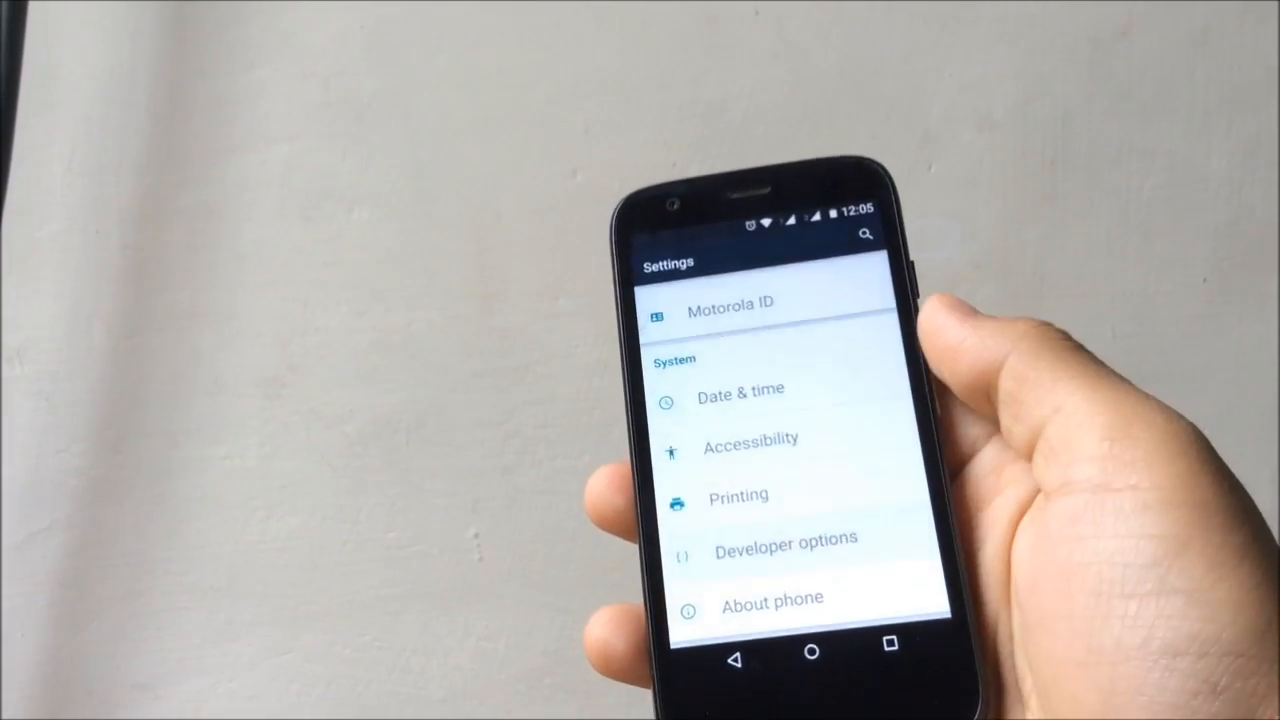
click(786, 537)
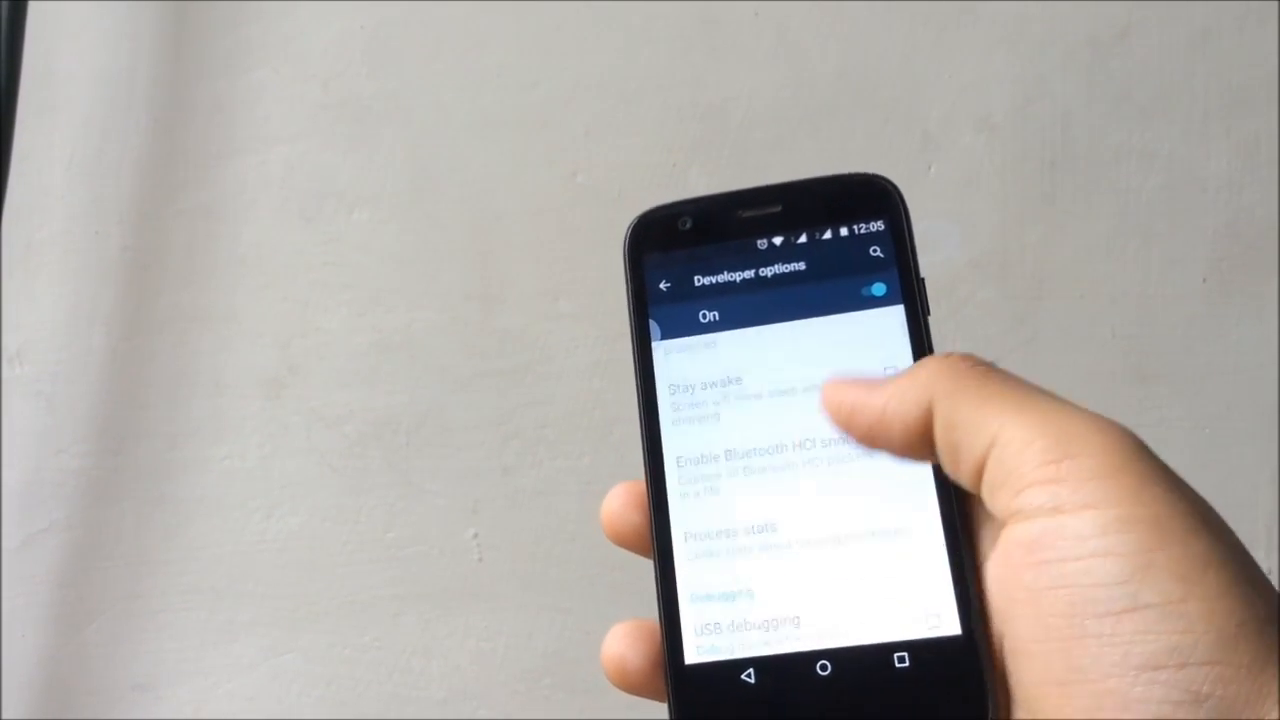
scroll(down, 3)
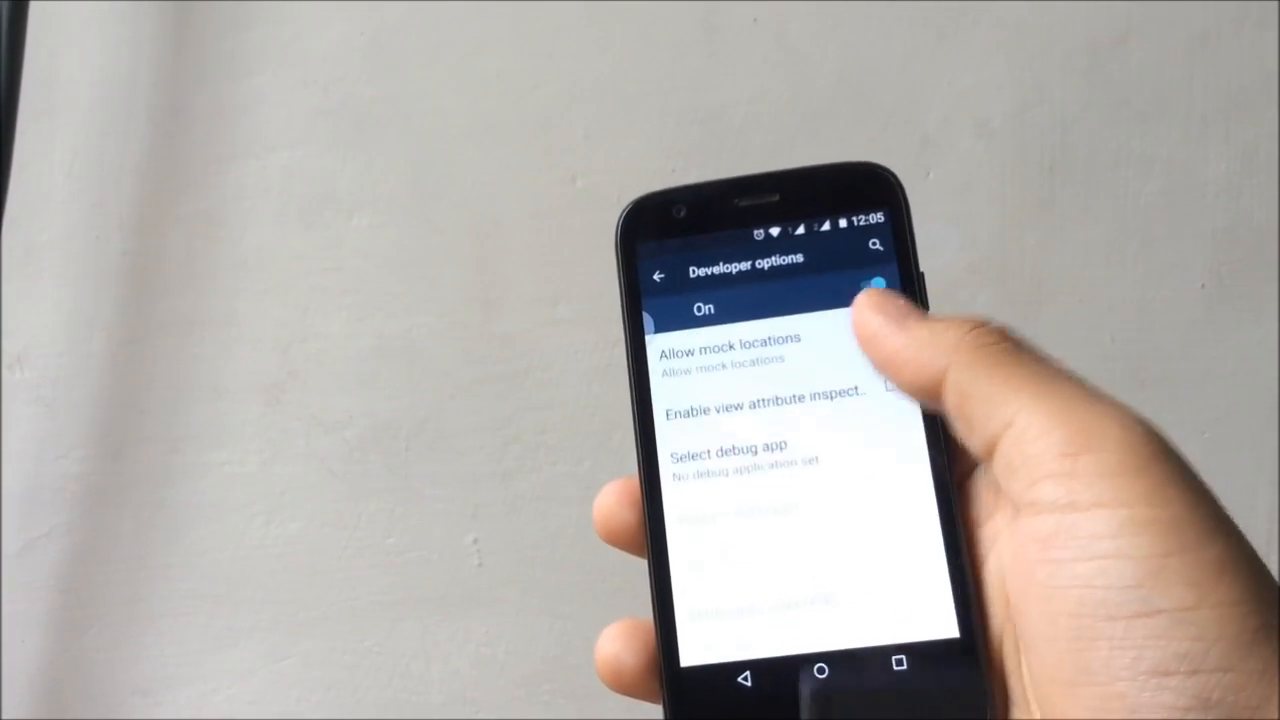
scroll(down, 3)
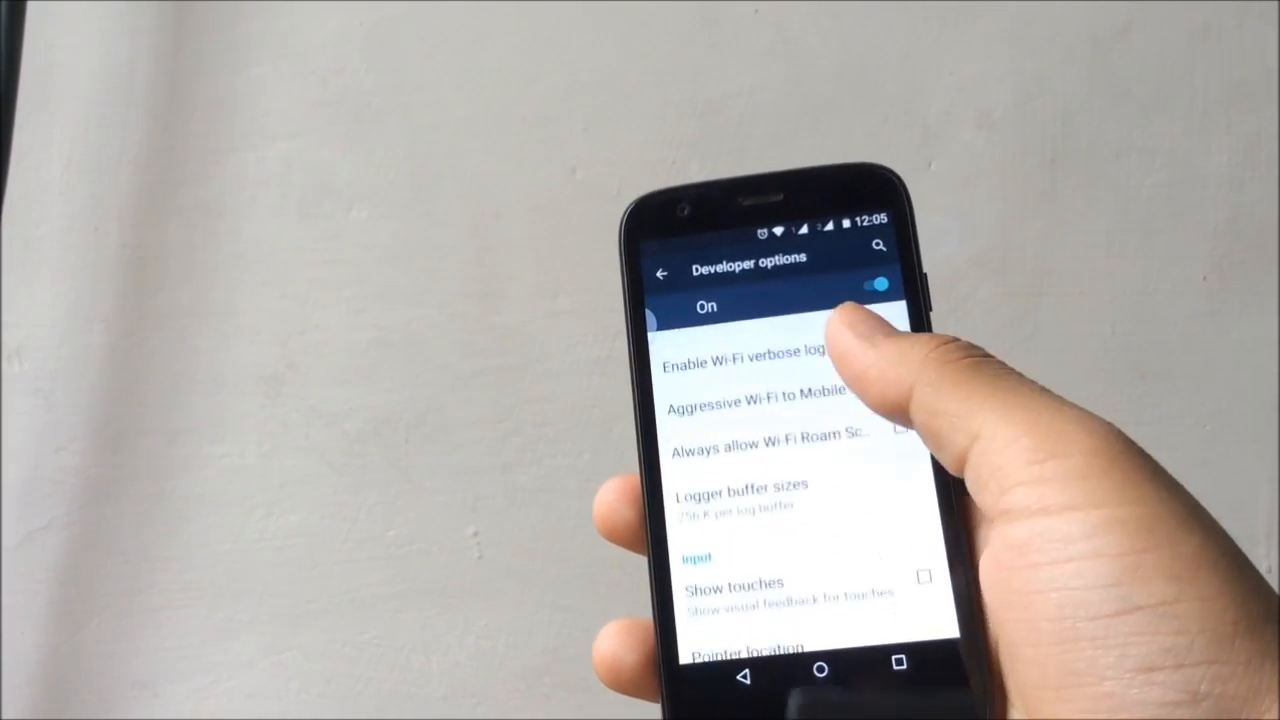
scroll(down, 3)
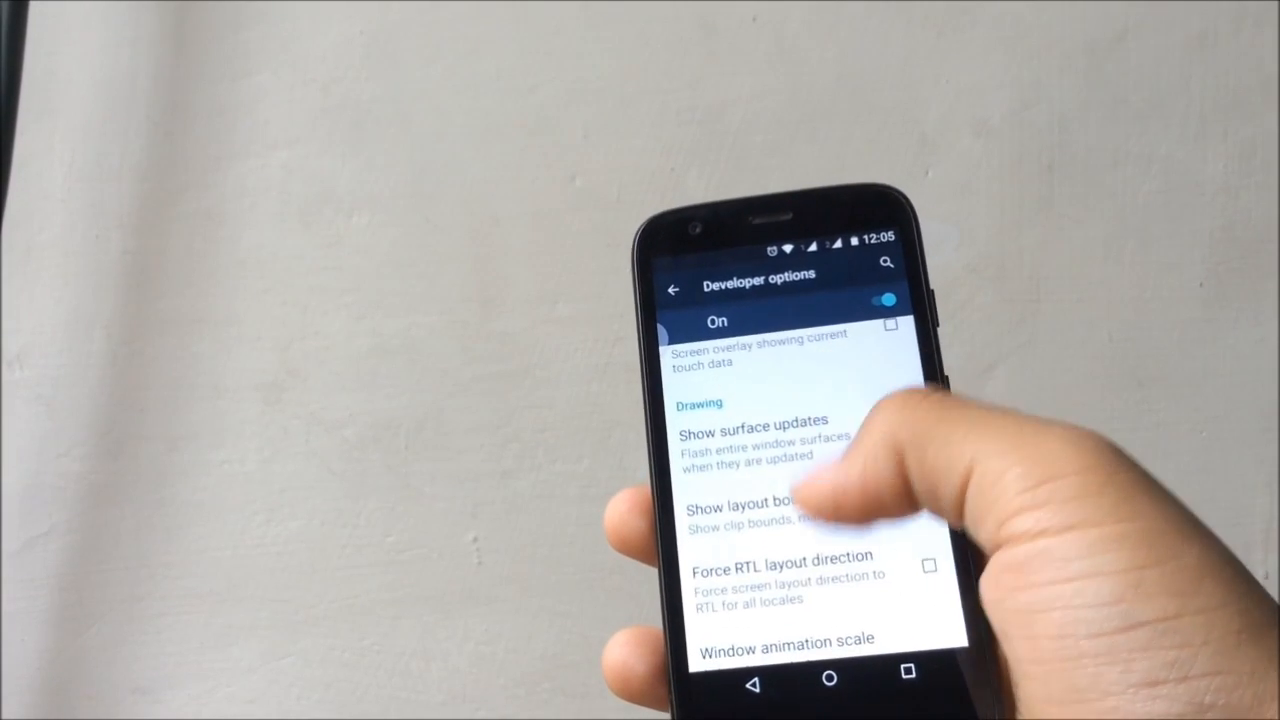
click(784, 639)
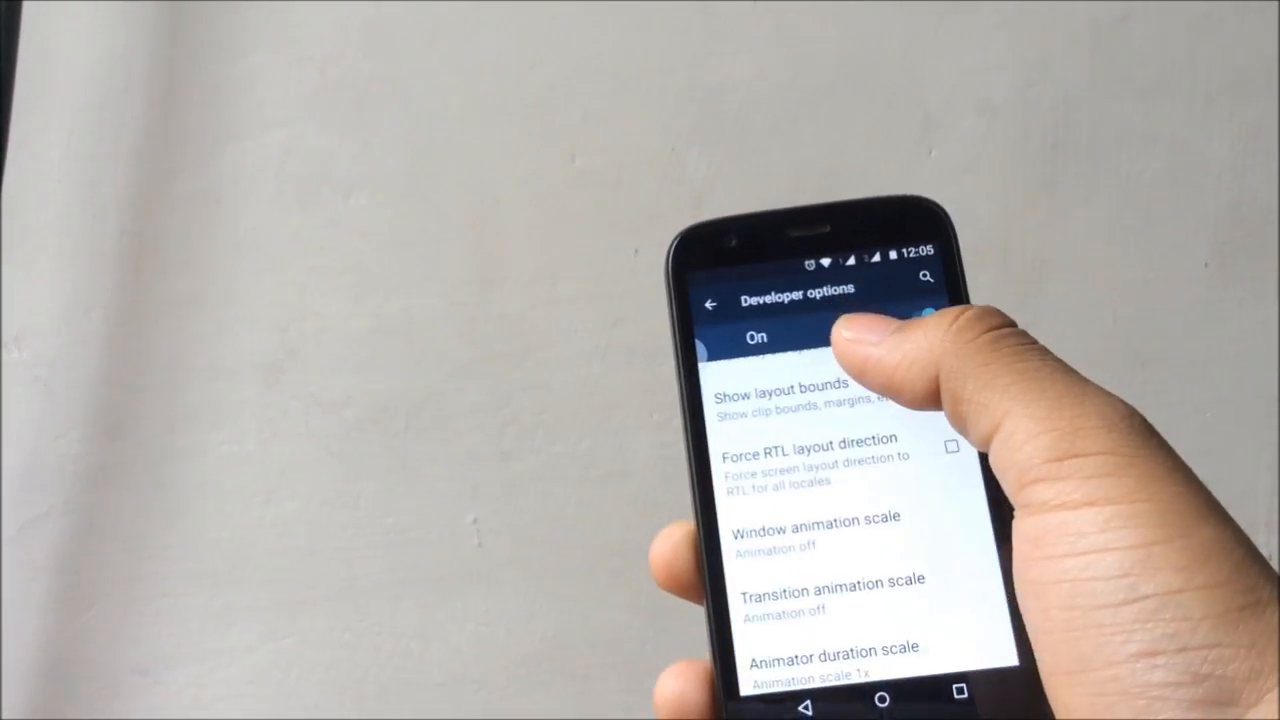
click(833, 647)
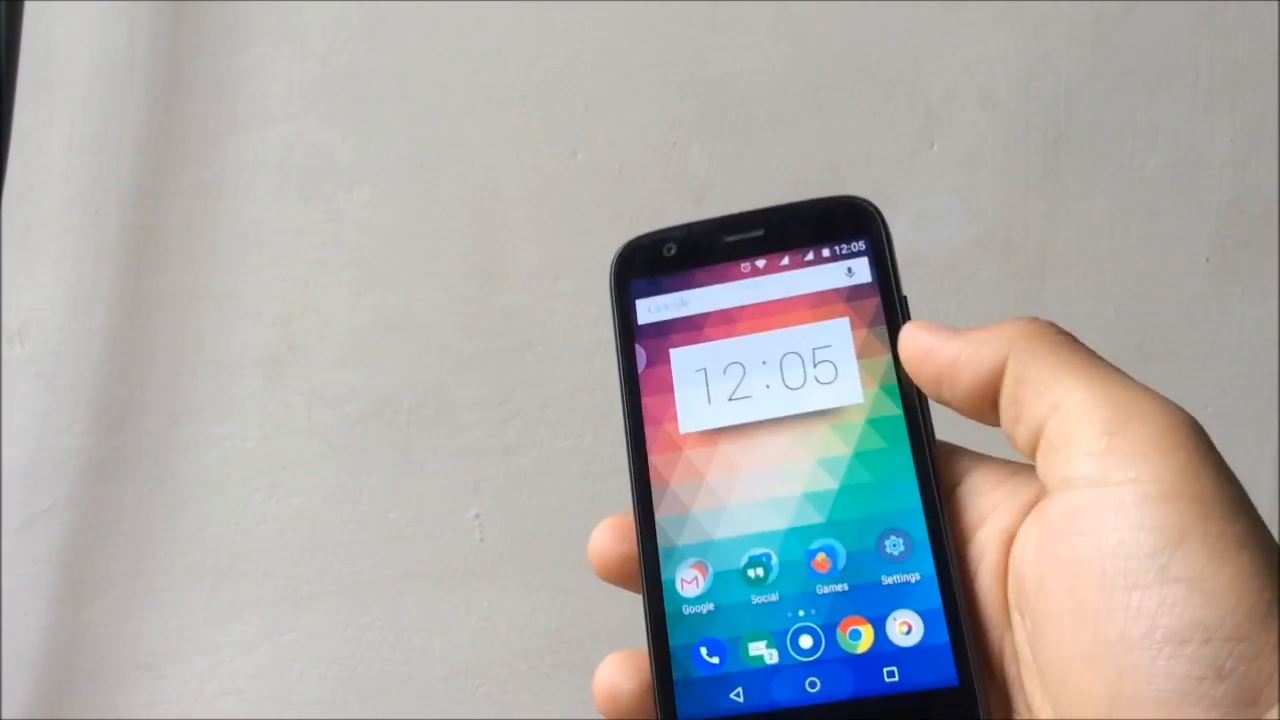
Step: Open Settings from the Nova home screen, return home, then reach Glovebox's Play Store page
click(893, 560)
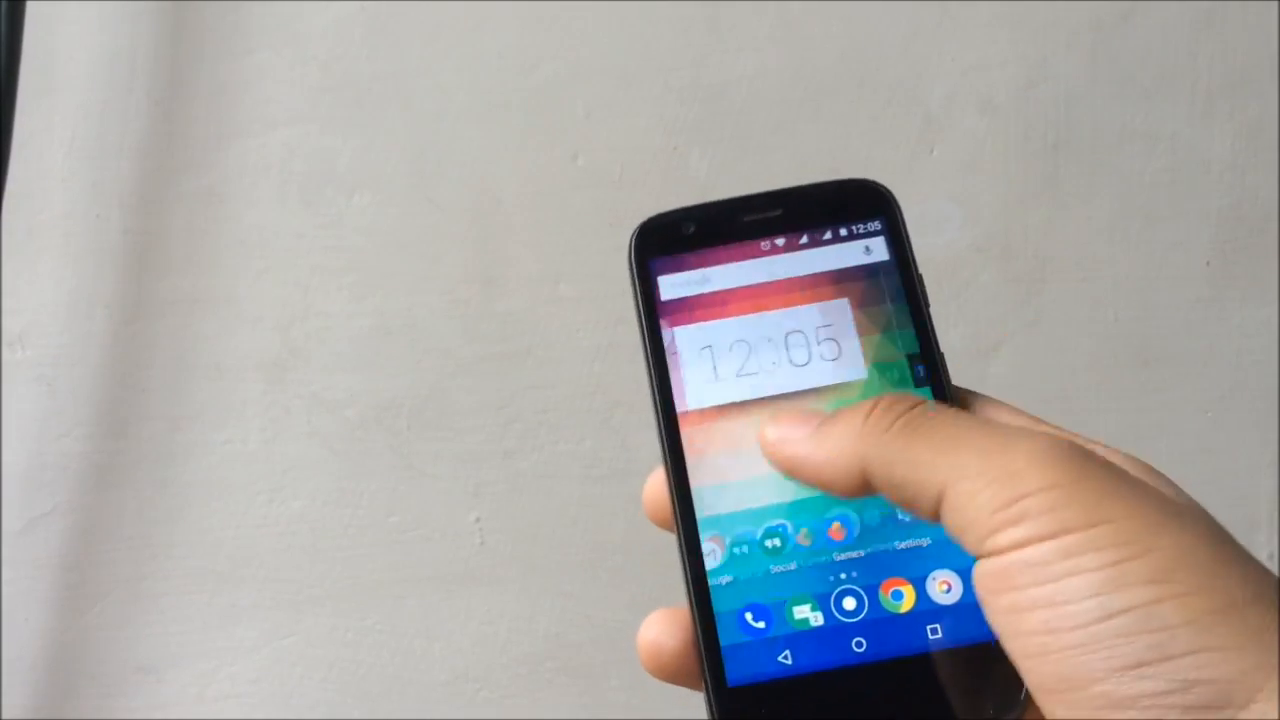
click(849, 600)
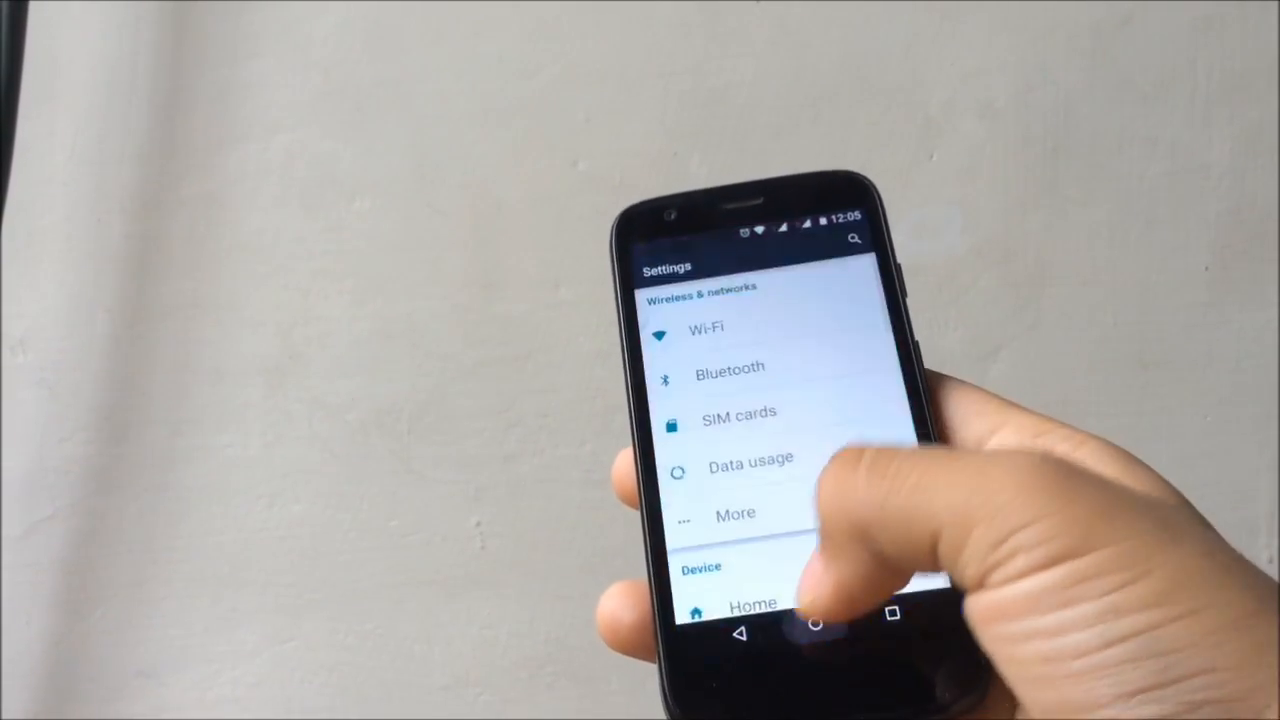
click(815, 611)
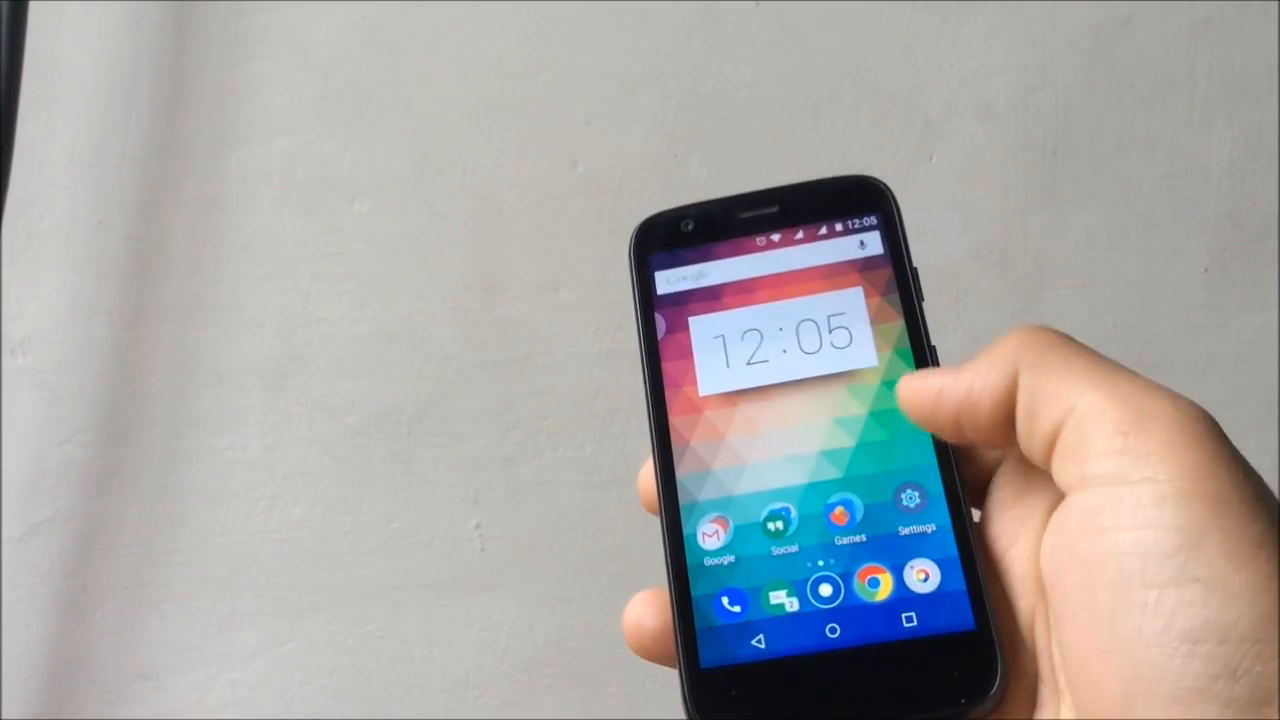
click(878, 582)
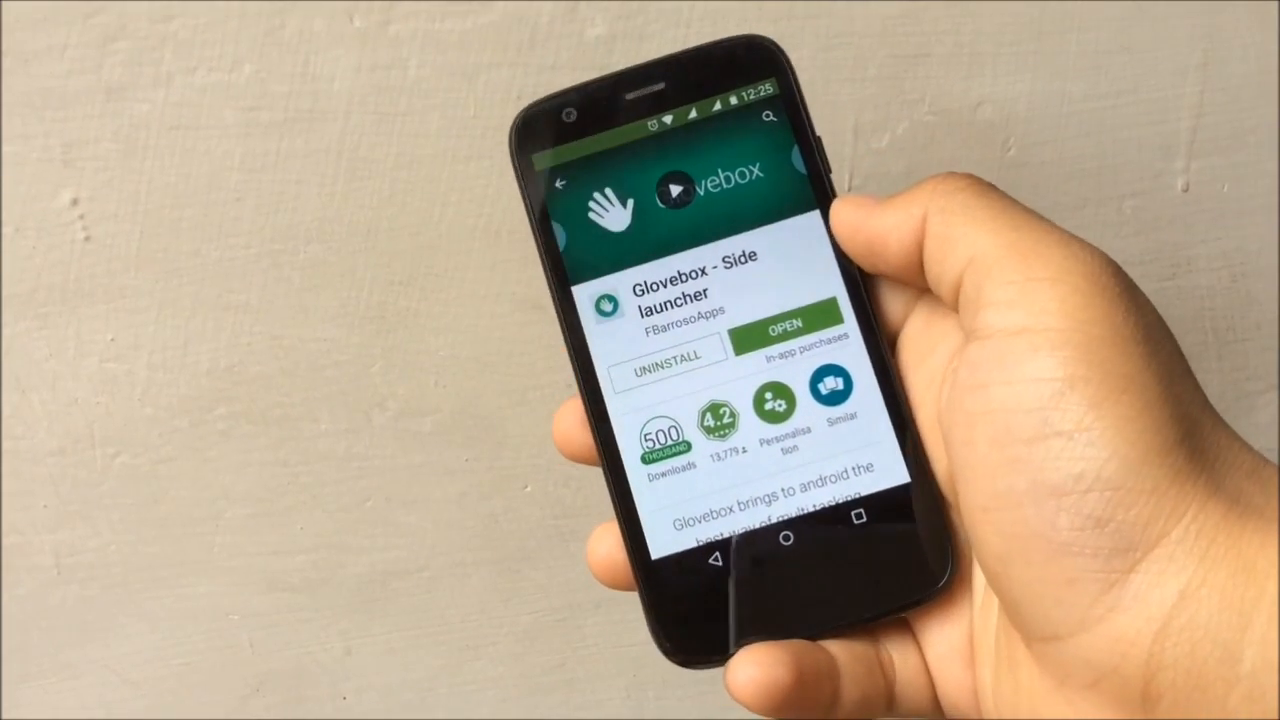
Step: Open Glovebox and view its sidebar list with Chrome, Play Store, Gmail and Gallery
click(775, 410)
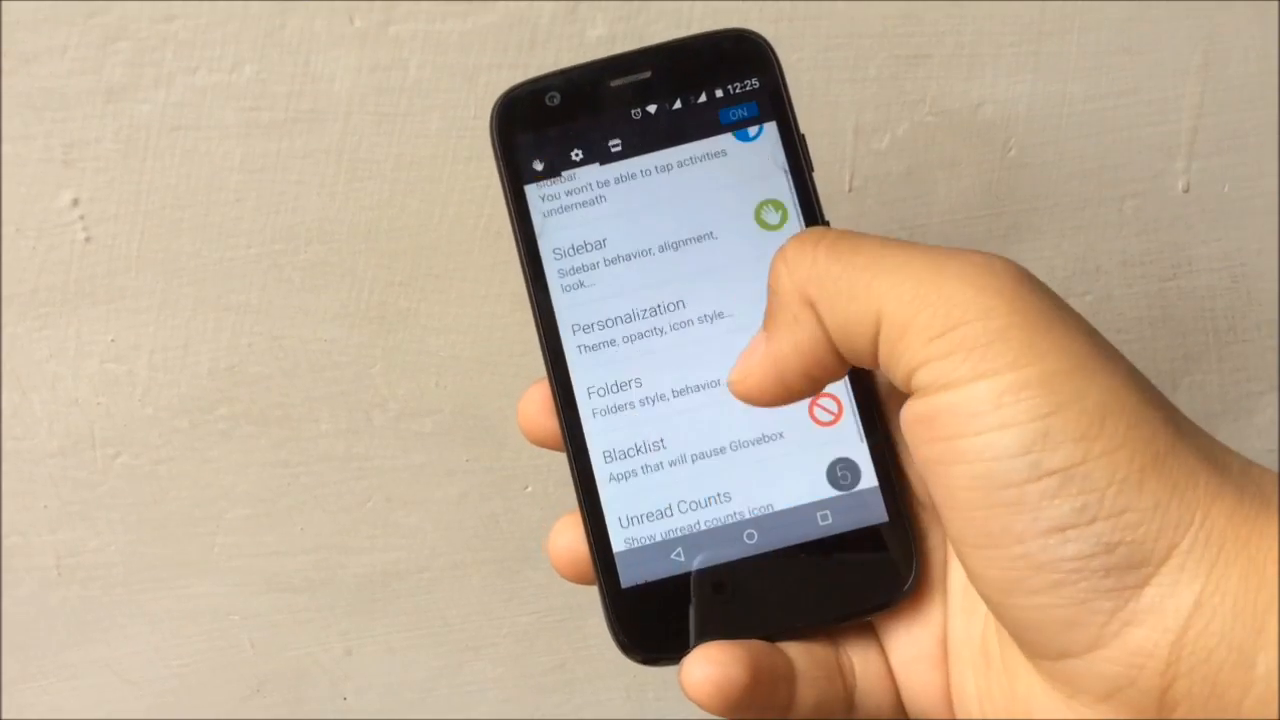
scroll(down, 3)
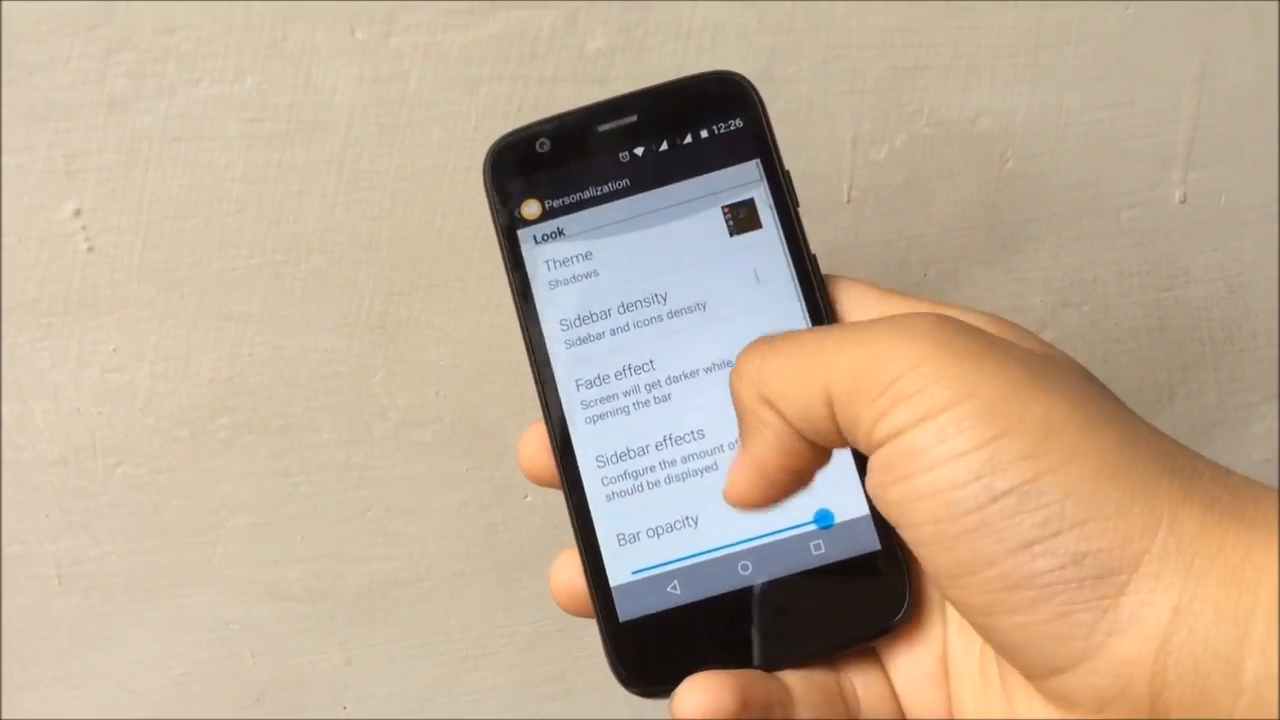
click(575, 263)
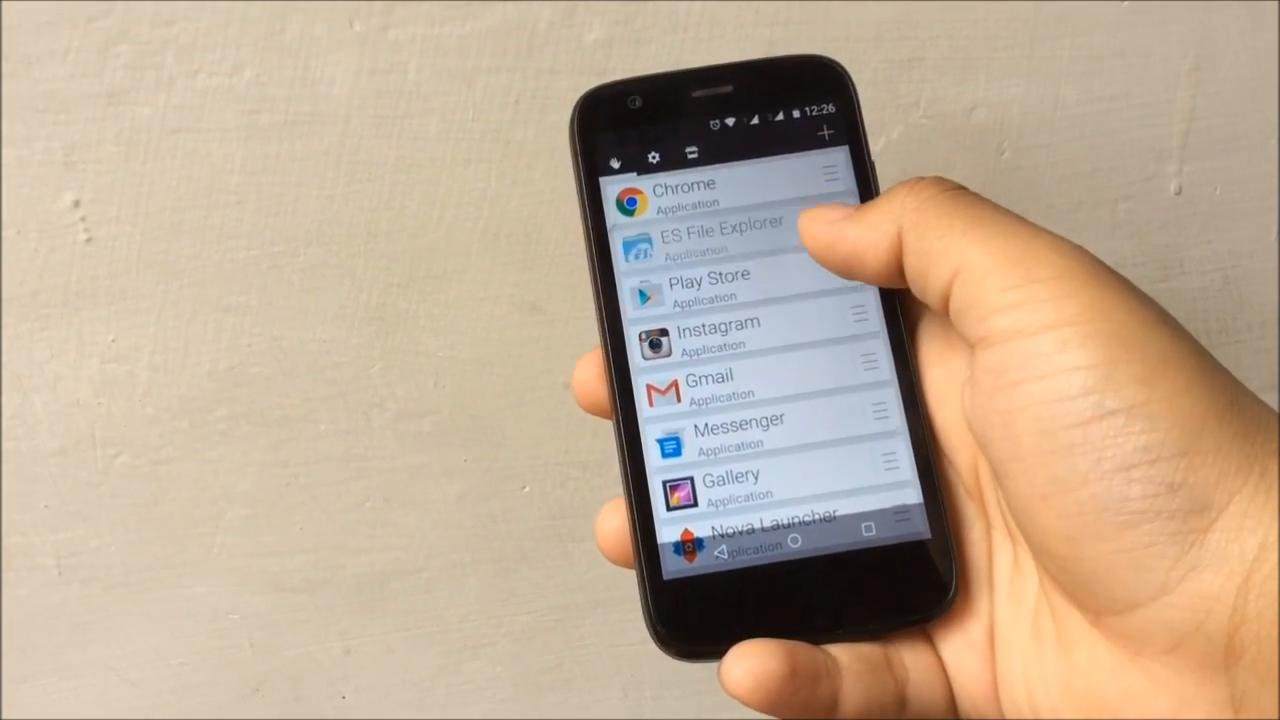
Step: Launch Instagram from the Glovebox sidebar over Settings, then bring up Clean Master's store page
drag(720, 235, 720, 310)
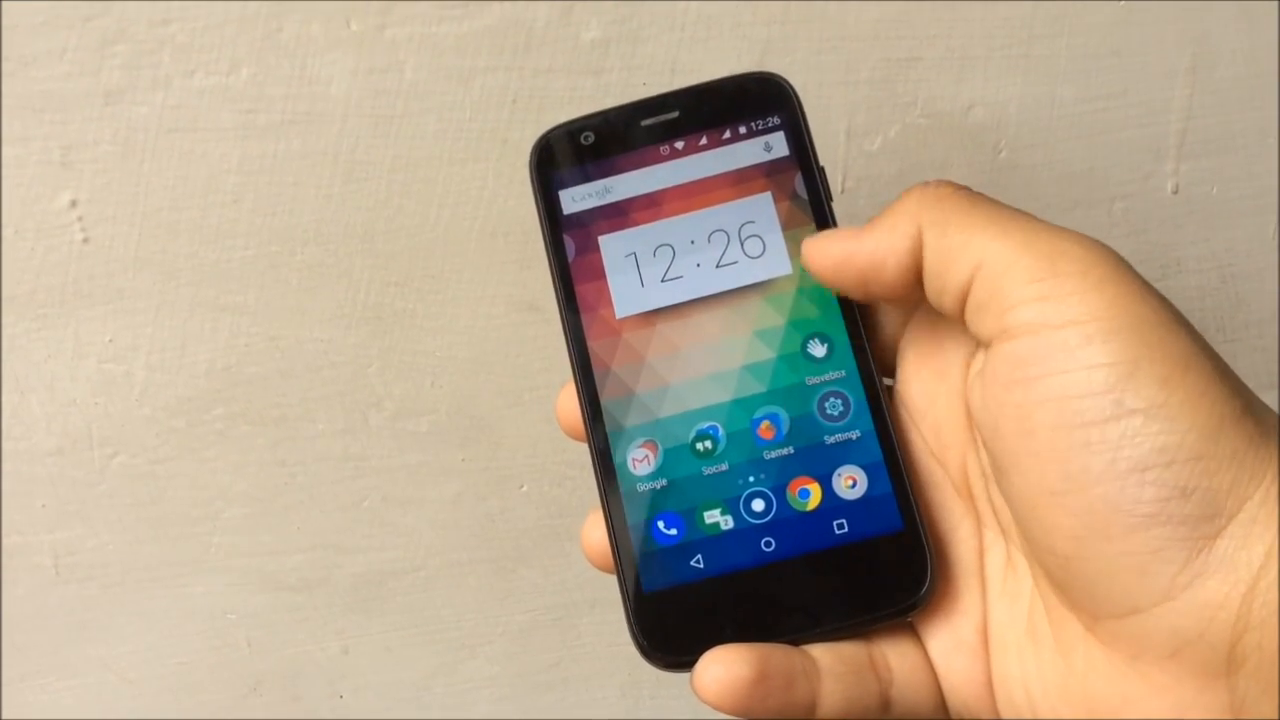
click(836, 413)
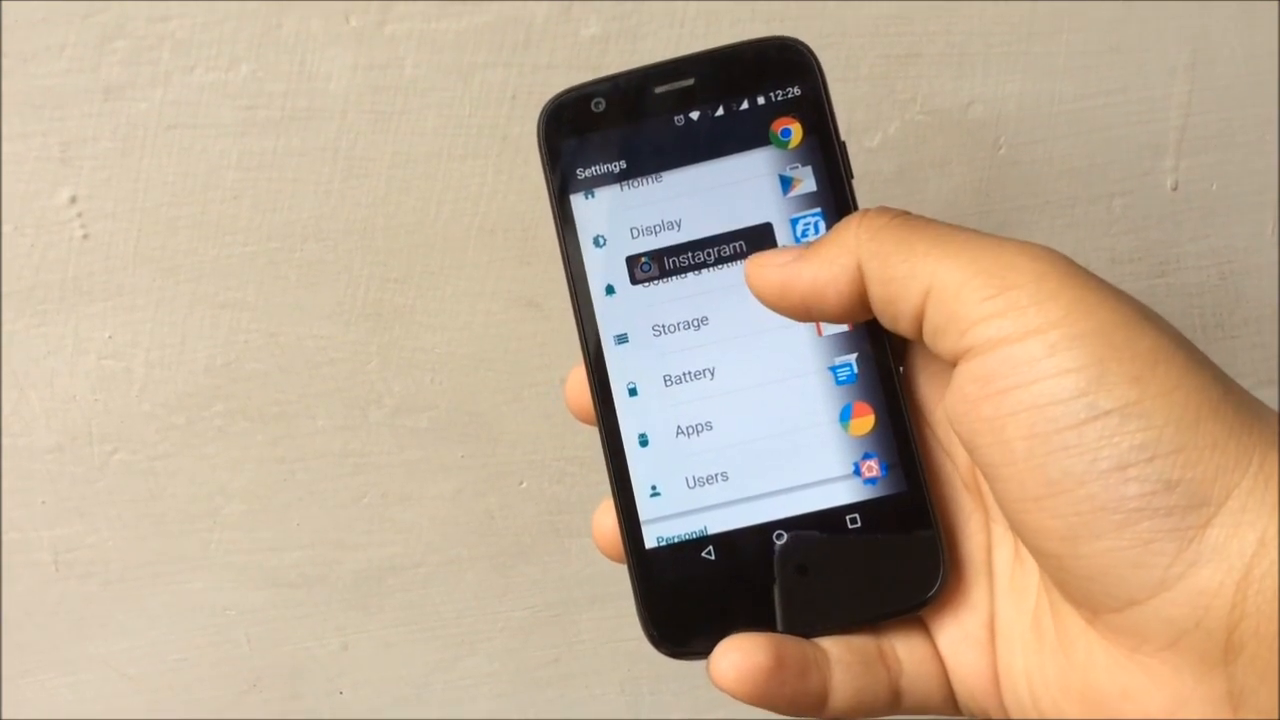
click(710, 258)
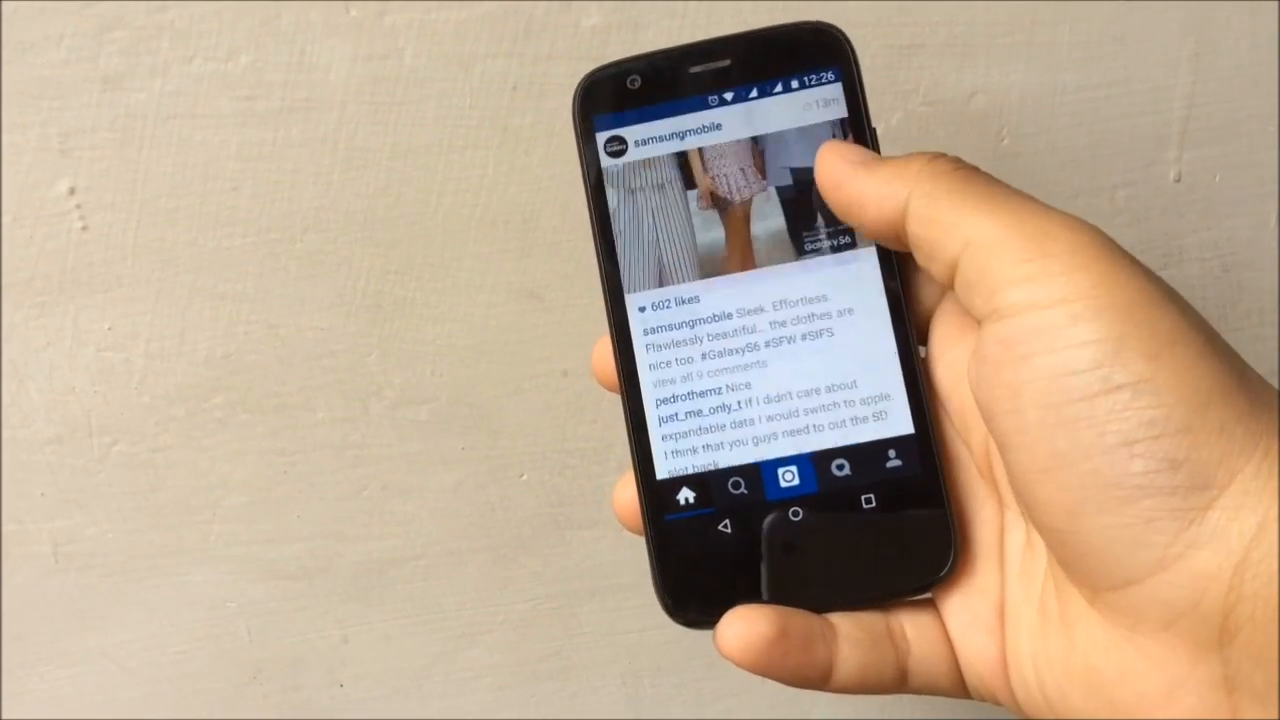
scroll(down, 3)
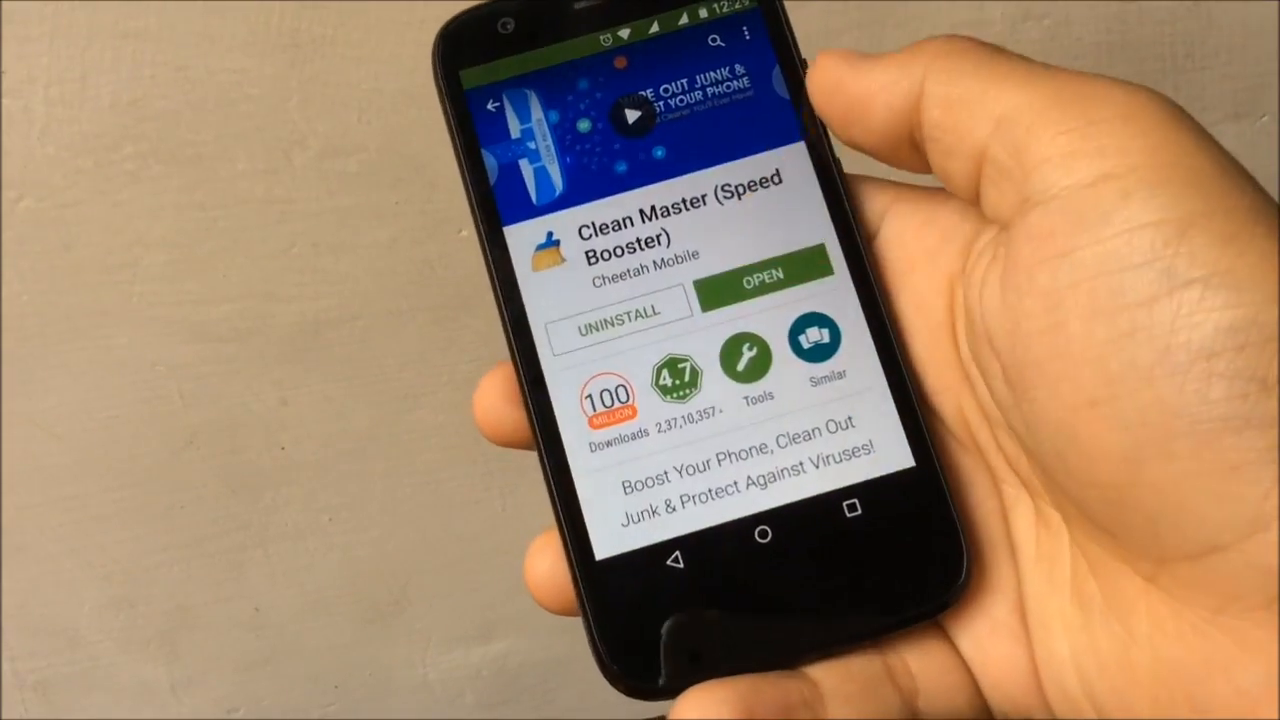
Step: Launch Clean Master and run Phone Boost to free 179MB from running apps
click(762, 273)
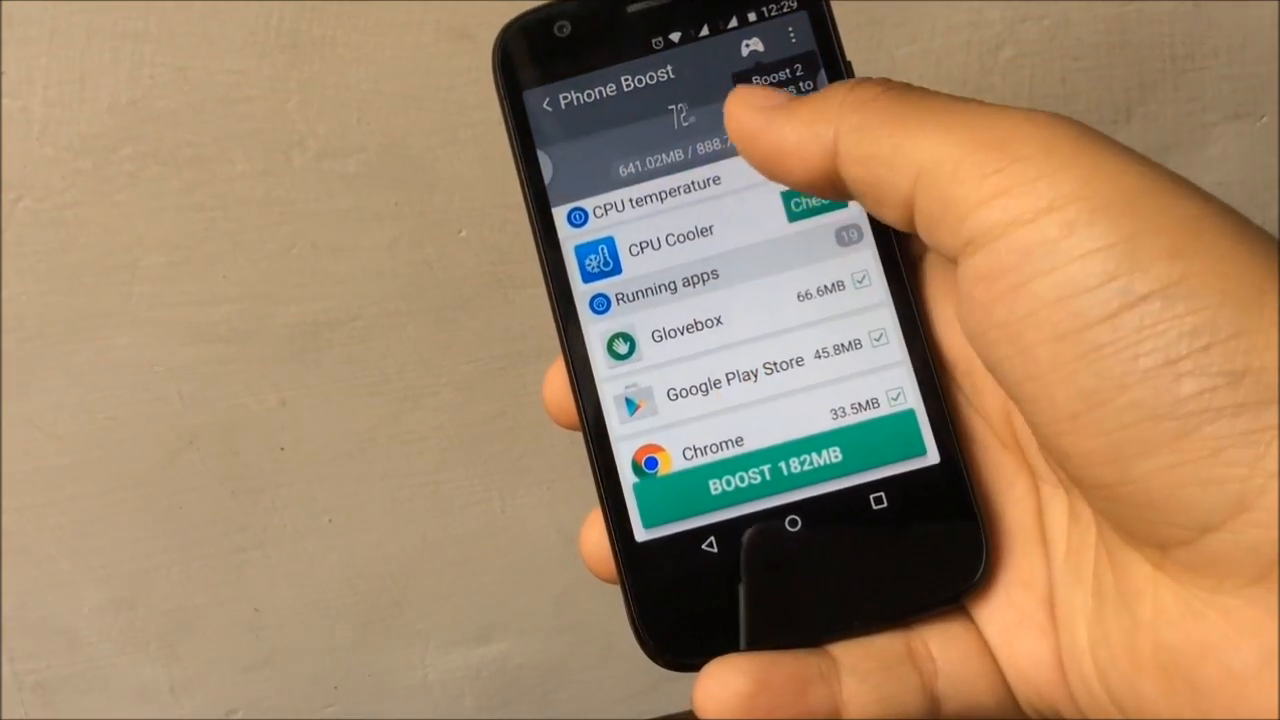
click(778, 475)
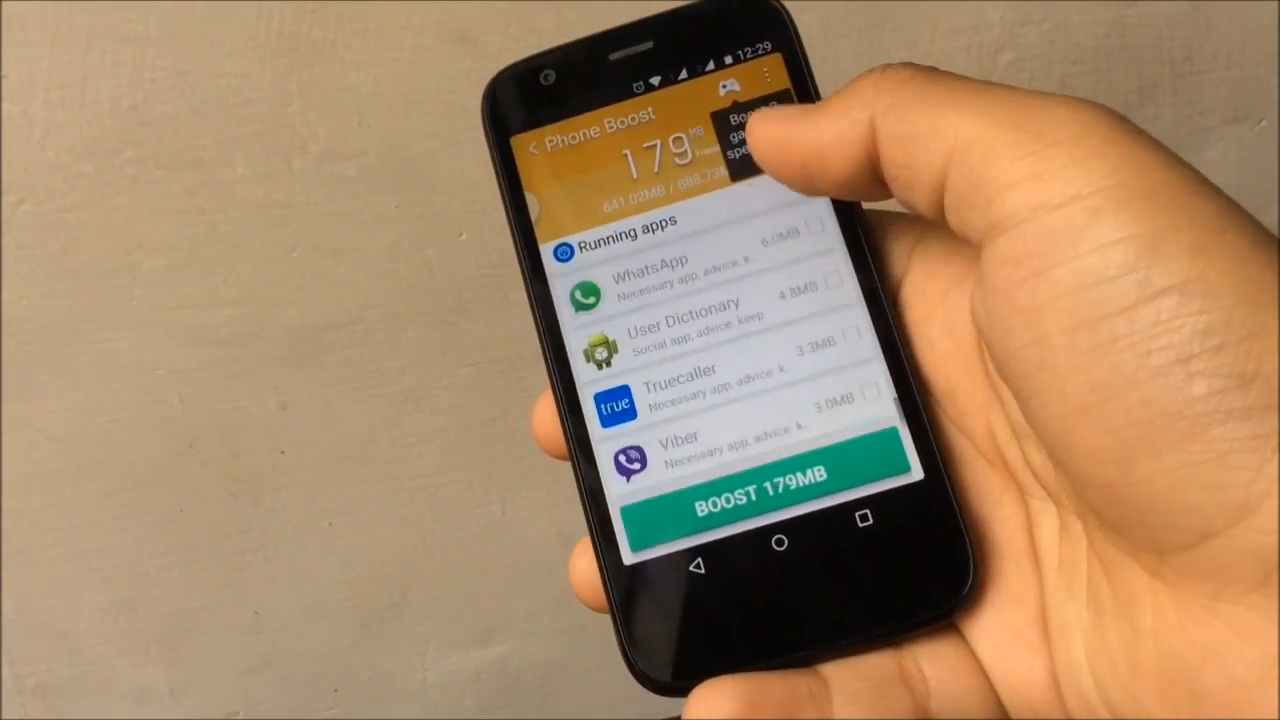
click(743, 503)
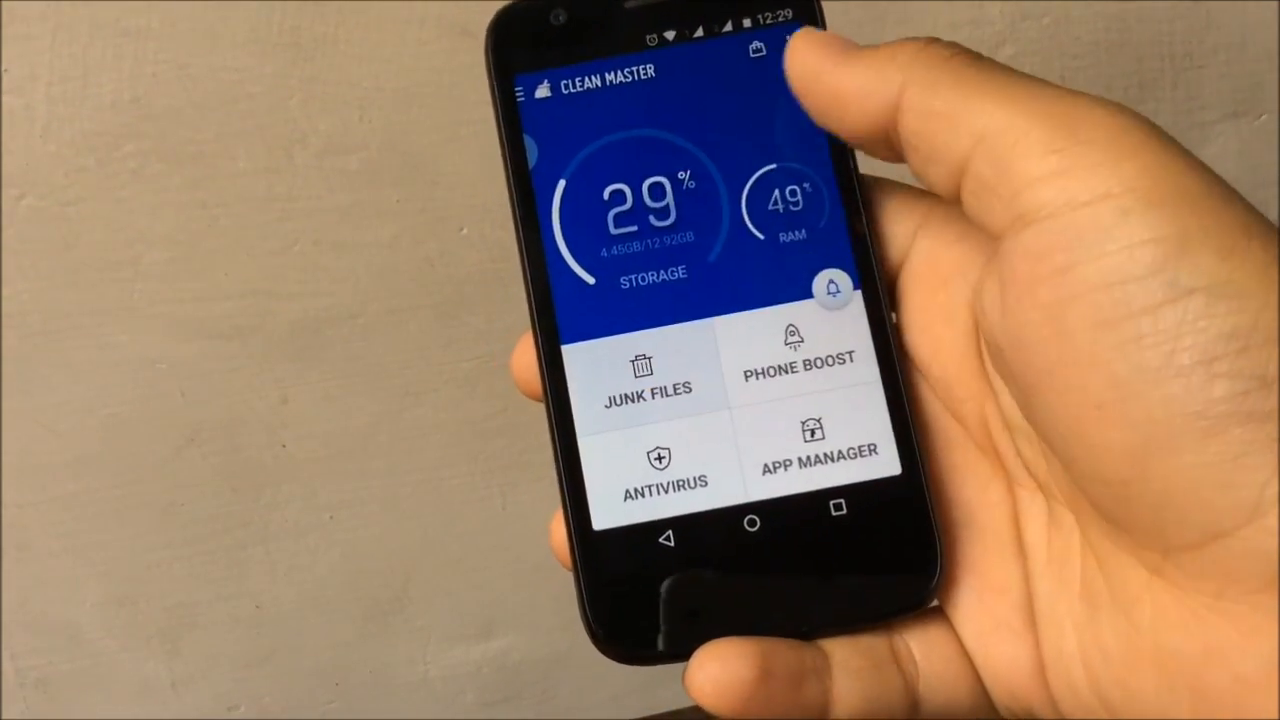
Step: Scan and clean 968MB of cache, residual and ad junk, then switch home pages
click(648, 380)
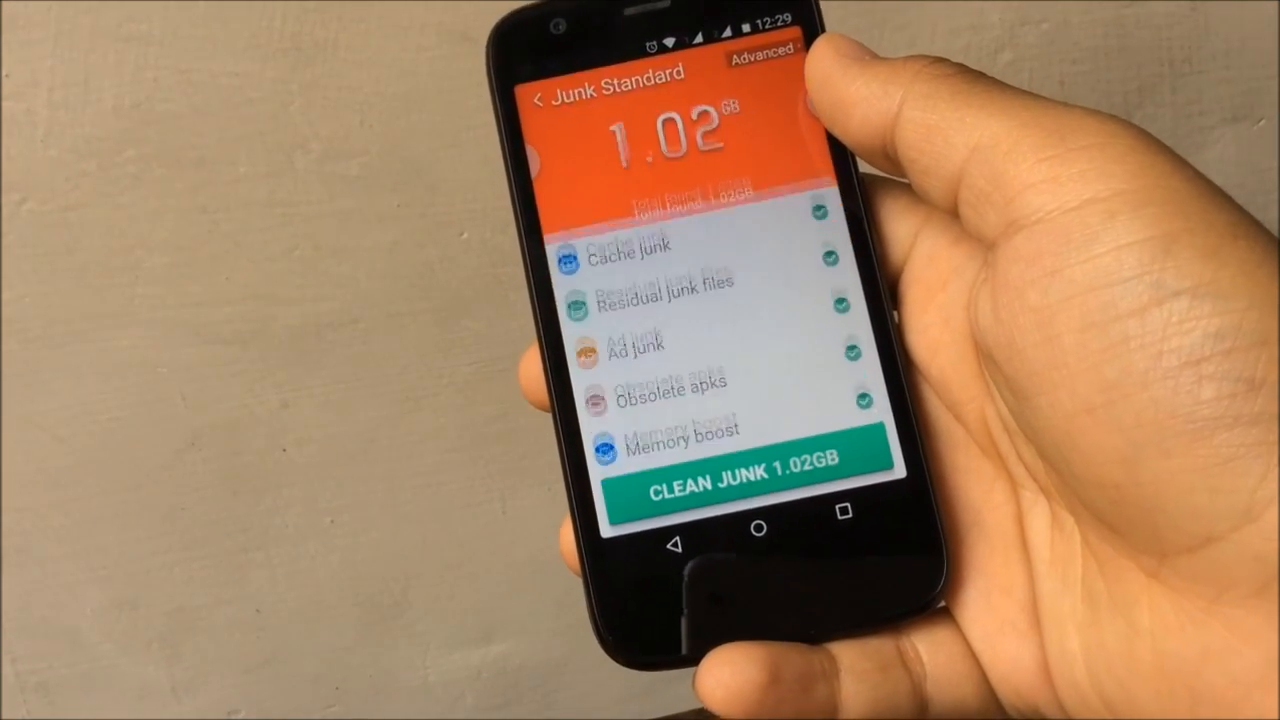
click(630, 245)
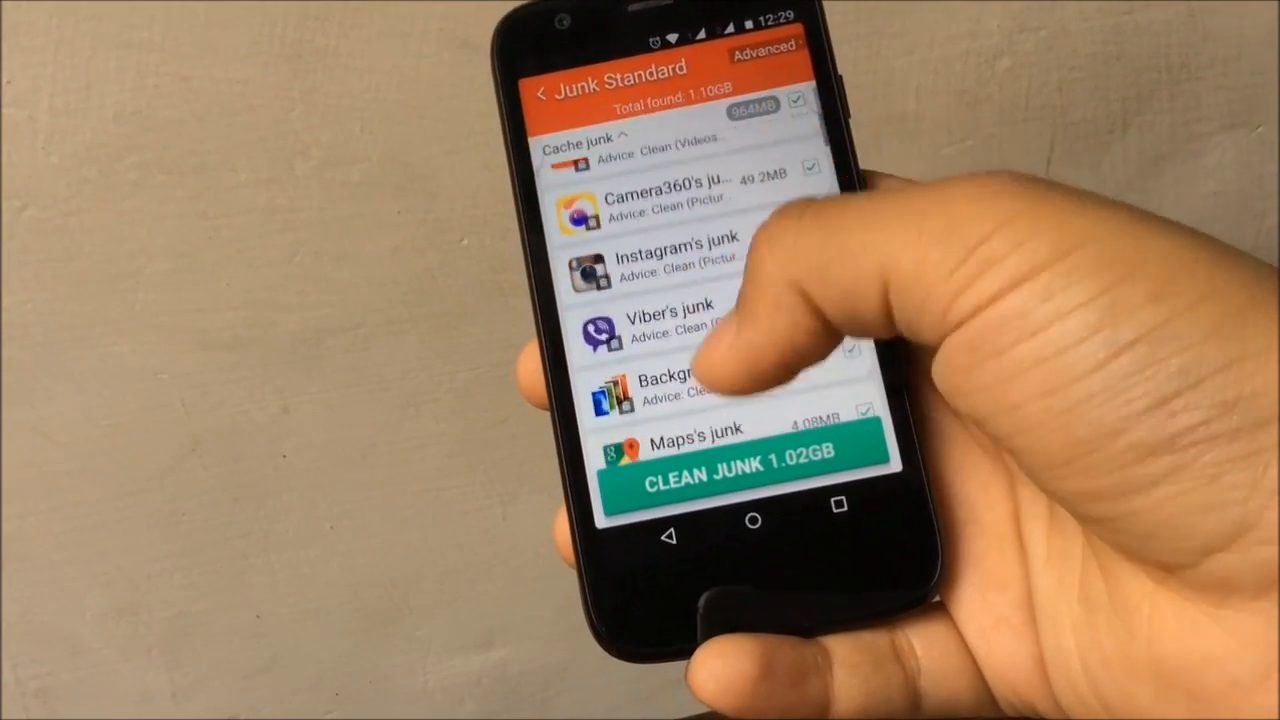
scroll(down, 3)
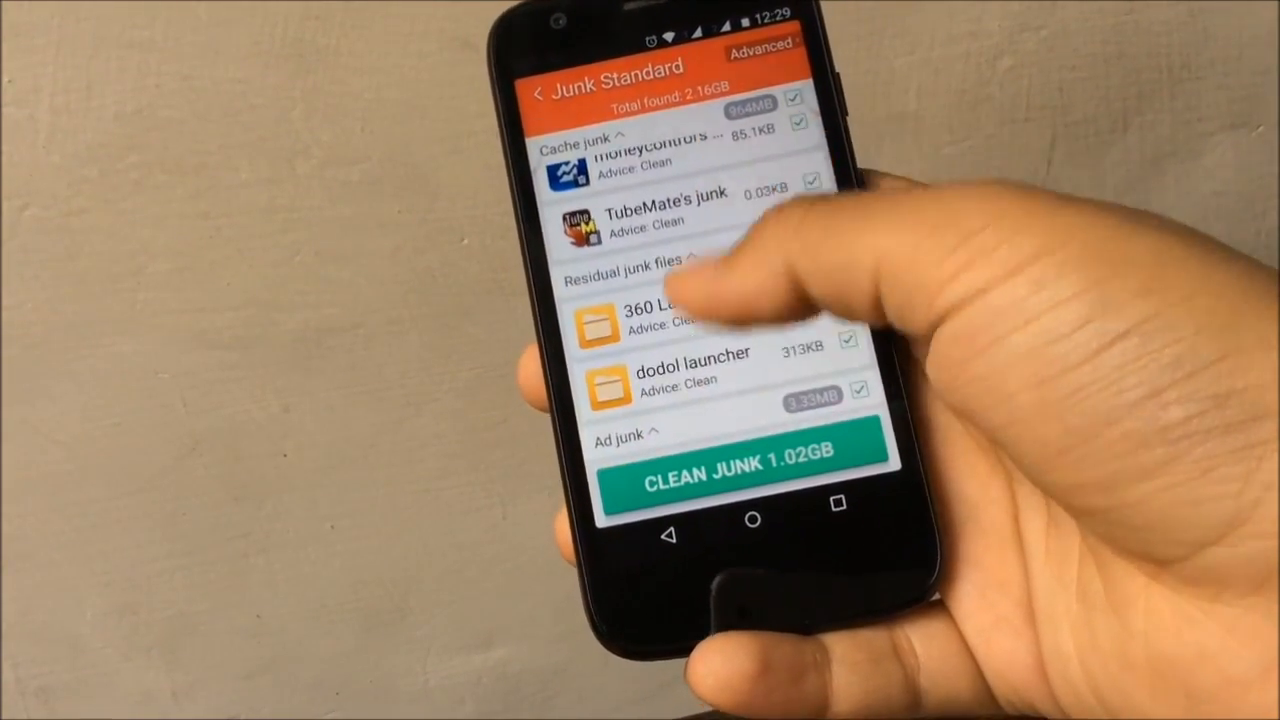
scroll(down, 3)
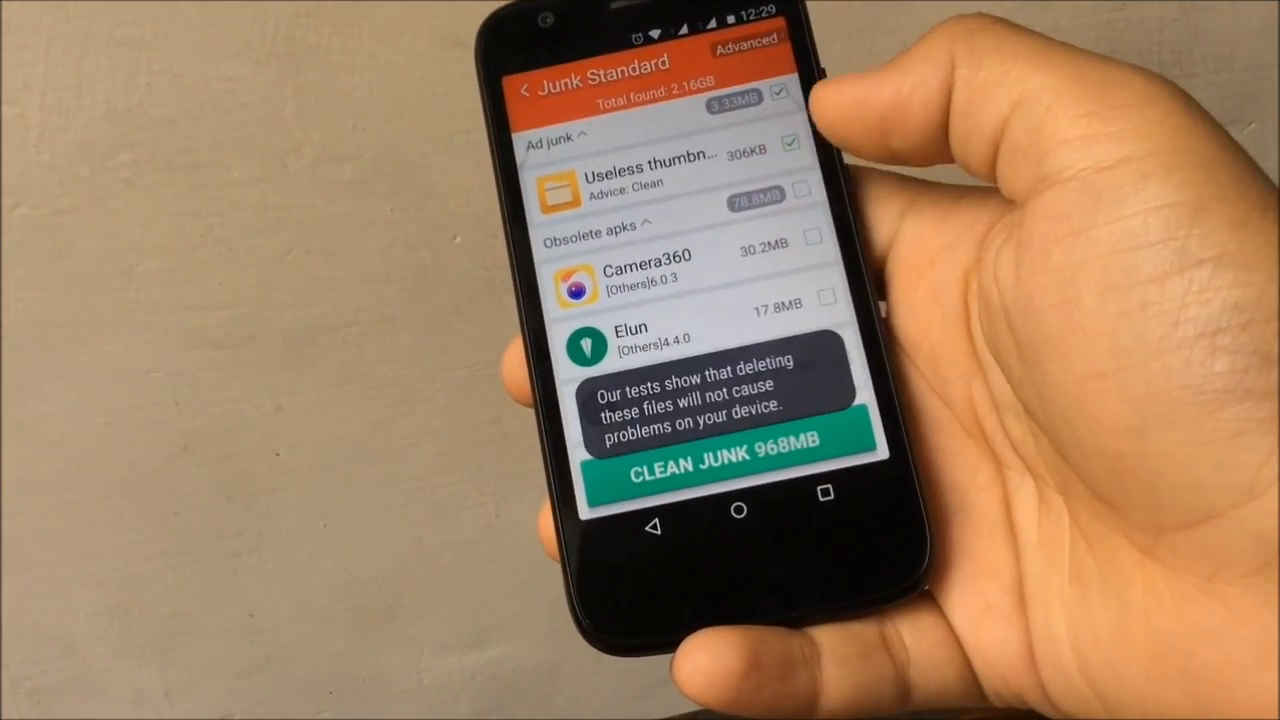
click(722, 443)
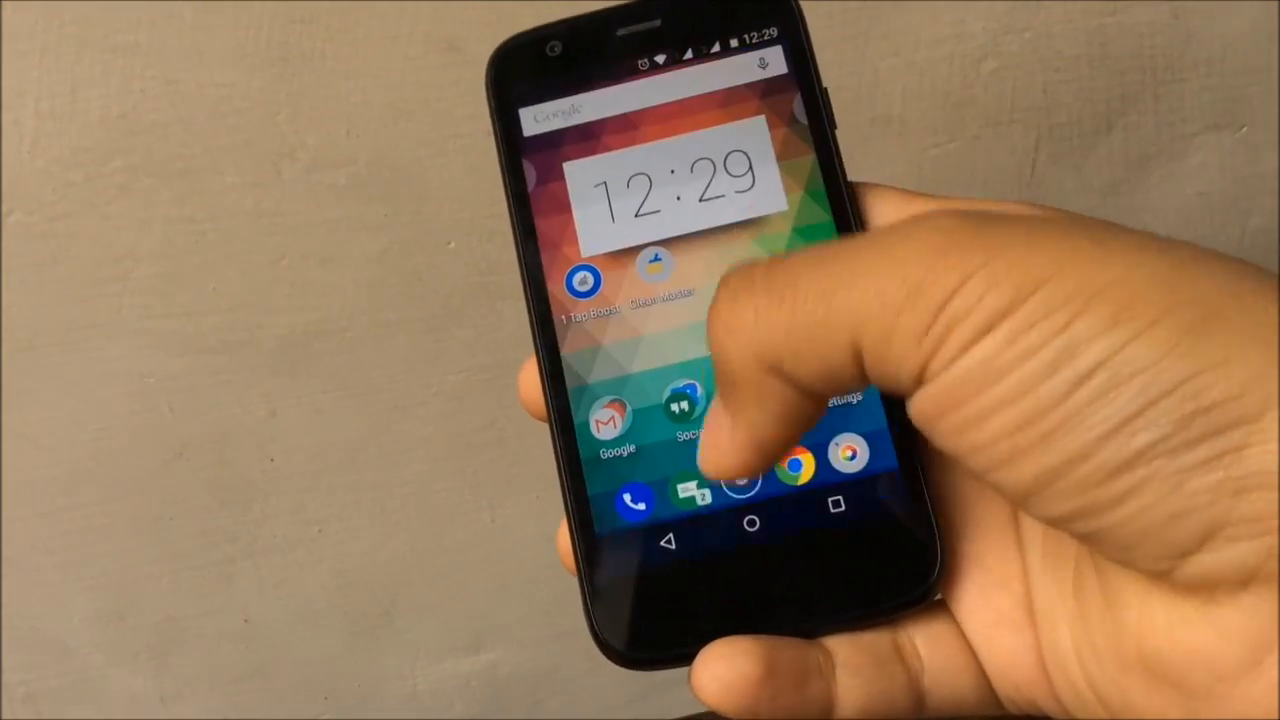
drag(650, 50, 650, 250)
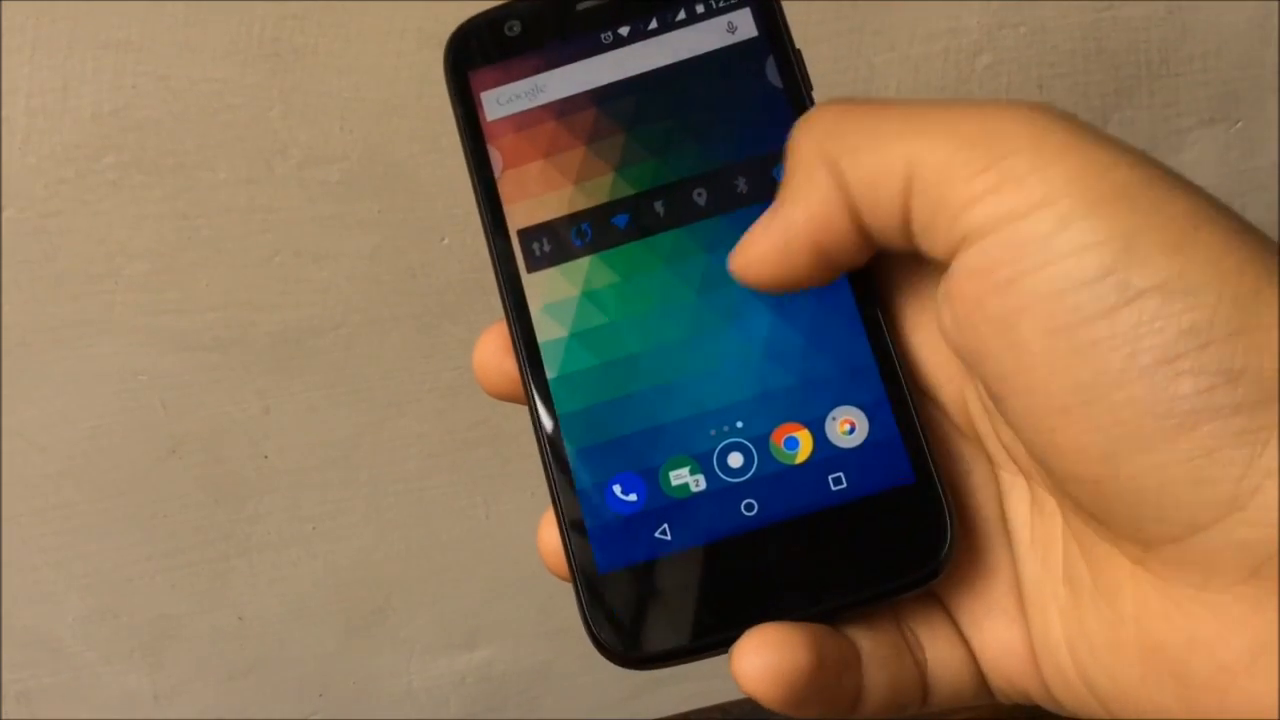